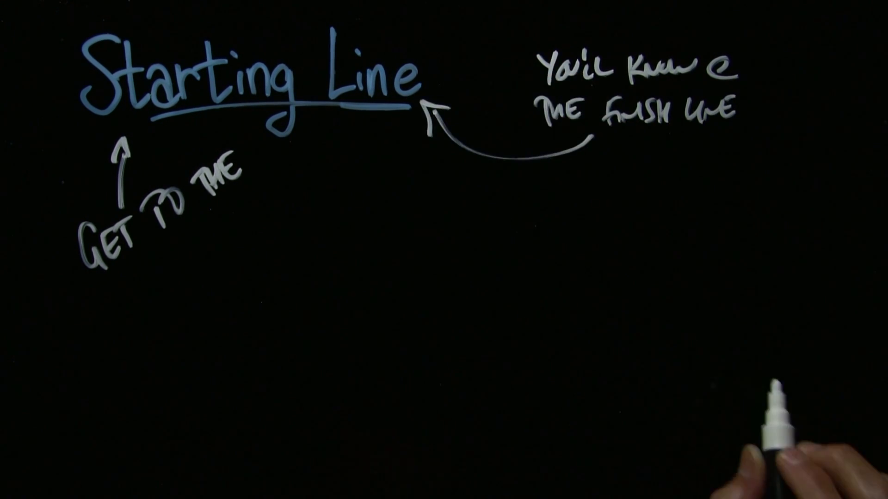
left_click_drag(436, 169, 538, 130)
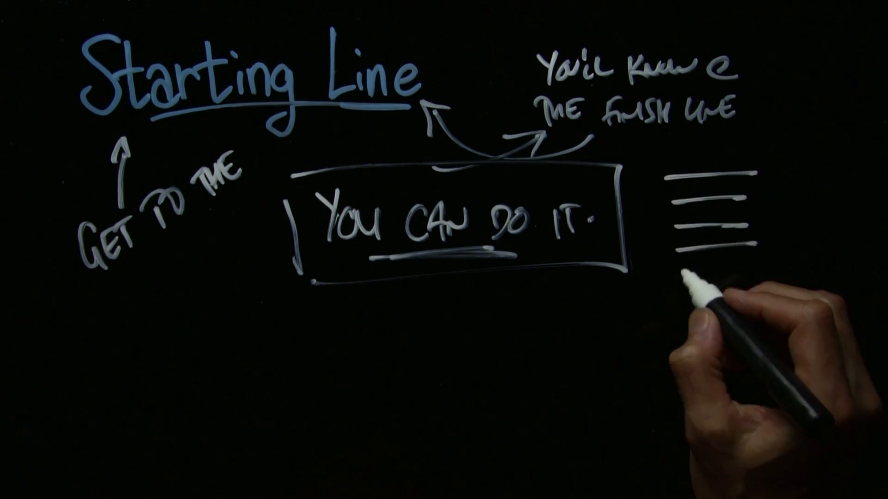
left_click_drag(679, 283, 577, 267)
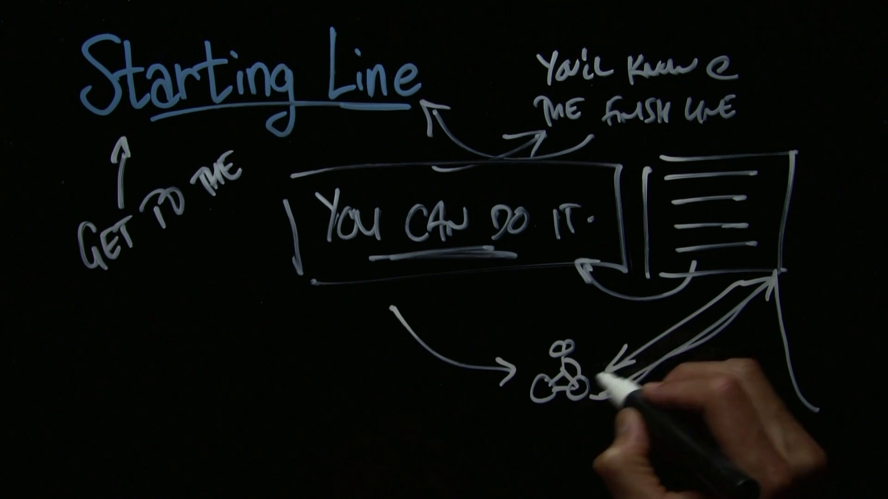
left_click_drag(612, 379, 413, 297)
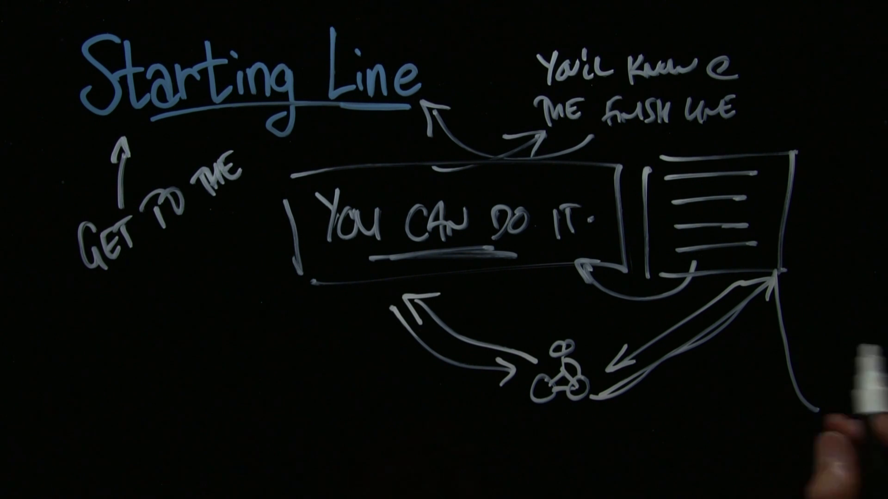
type("NYC")
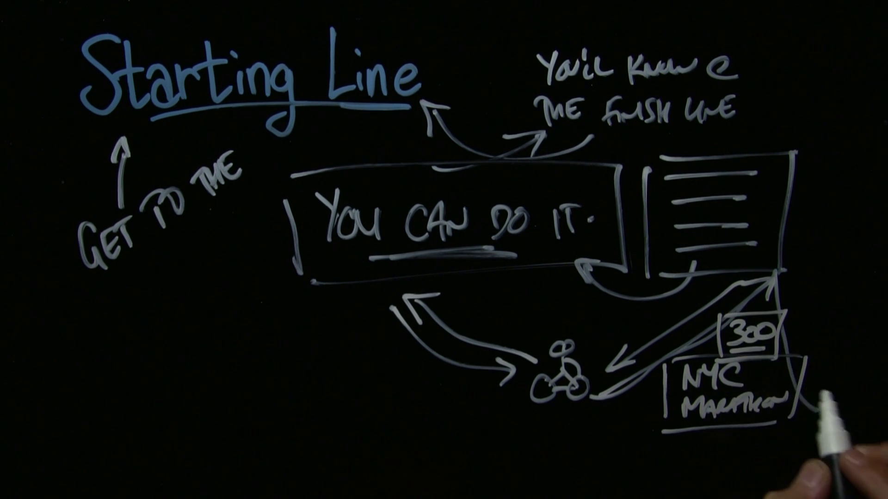
mouse_move(815, 368)
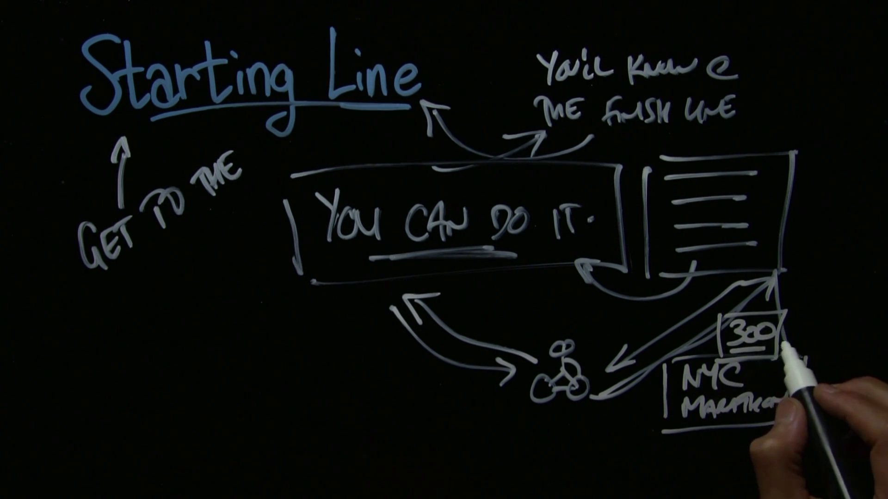